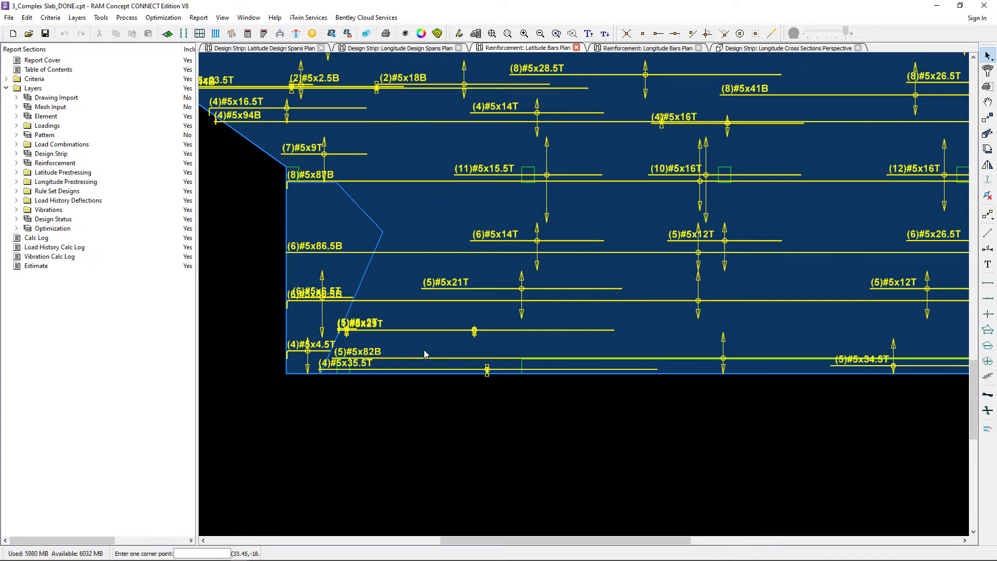
- Inspect a latitude bar, then move to the latitude design spans plan
left_click(474, 330)
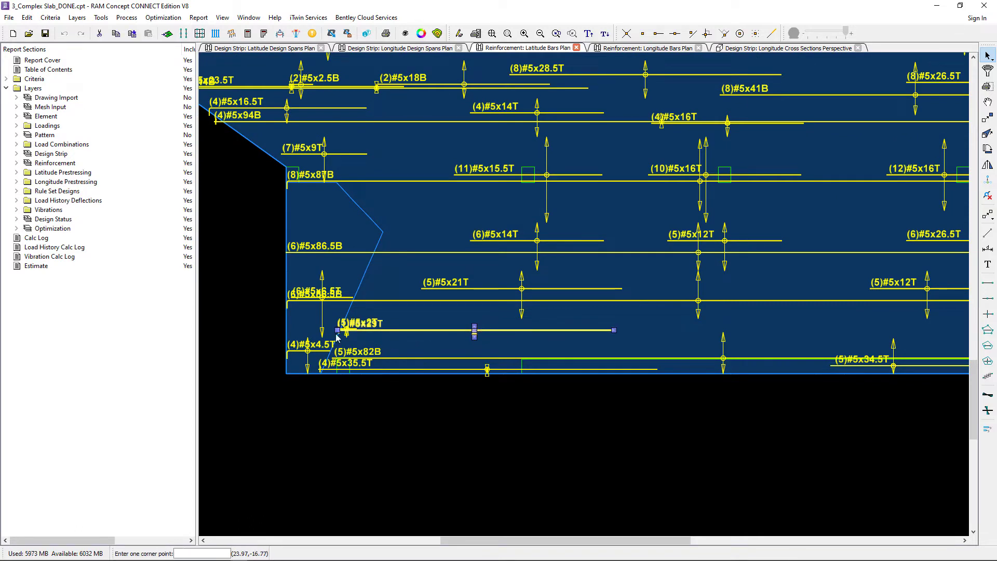
mouse_move(340, 331)
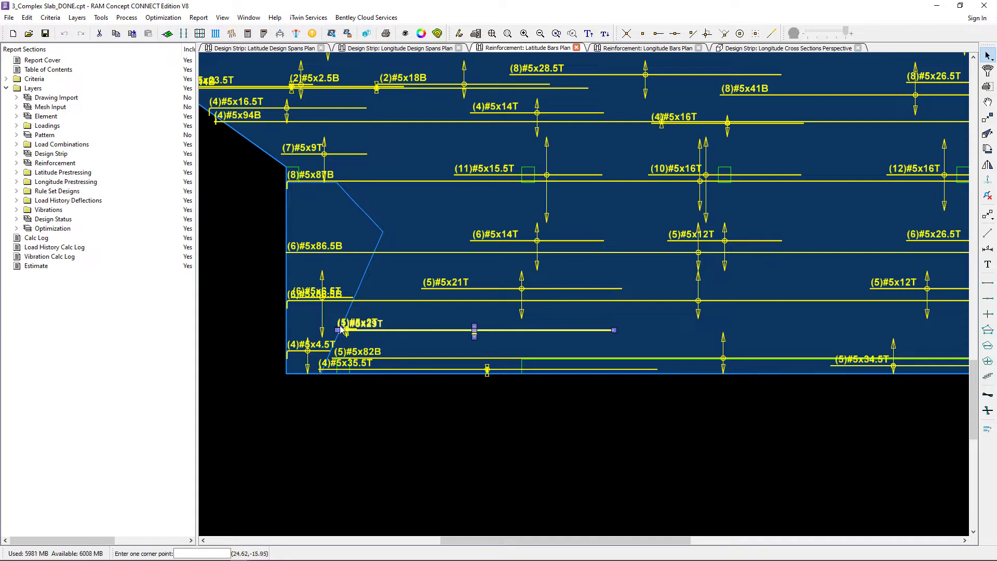
mouse_move(425, 459)
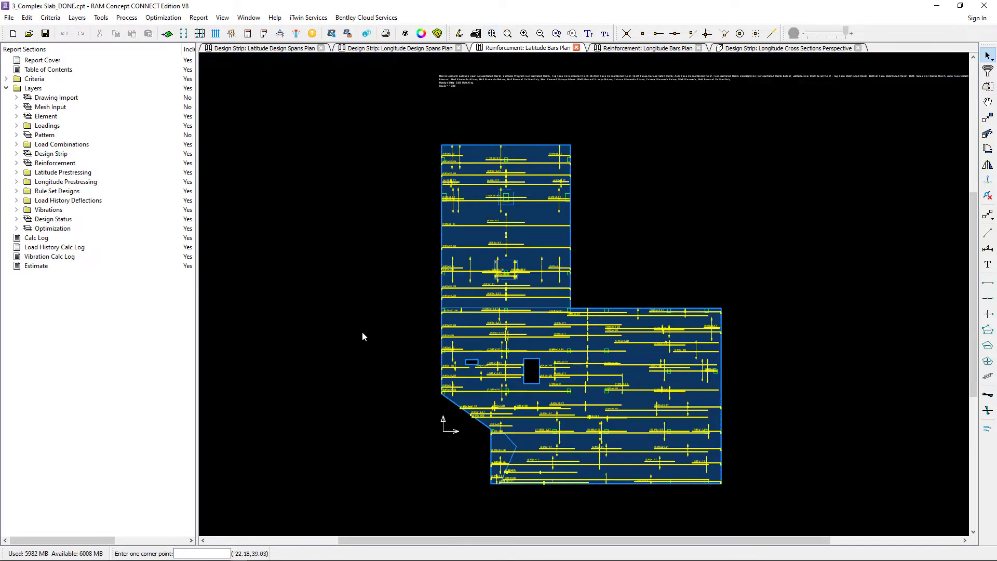
left_click(261, 48)
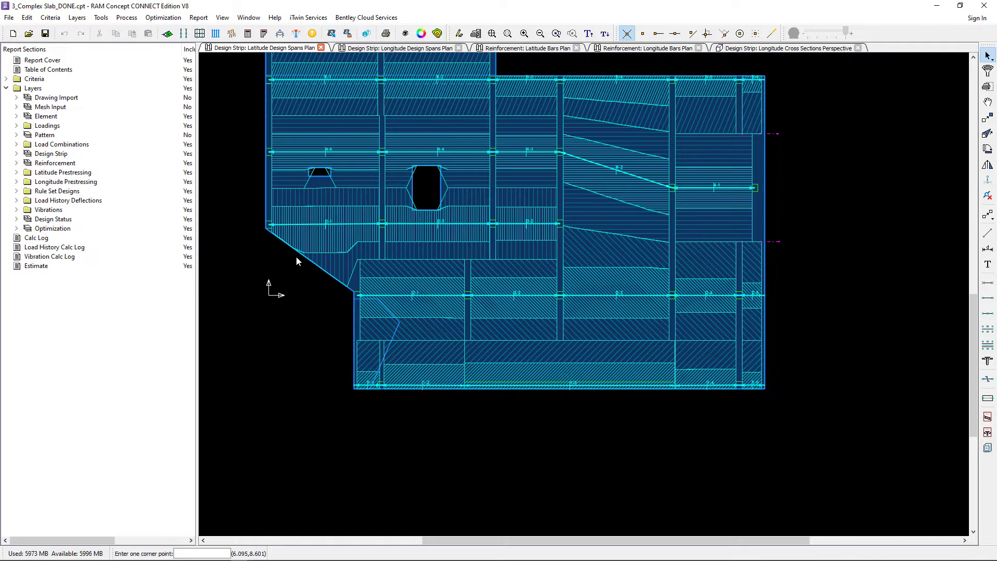
mouse_move(890, 455)
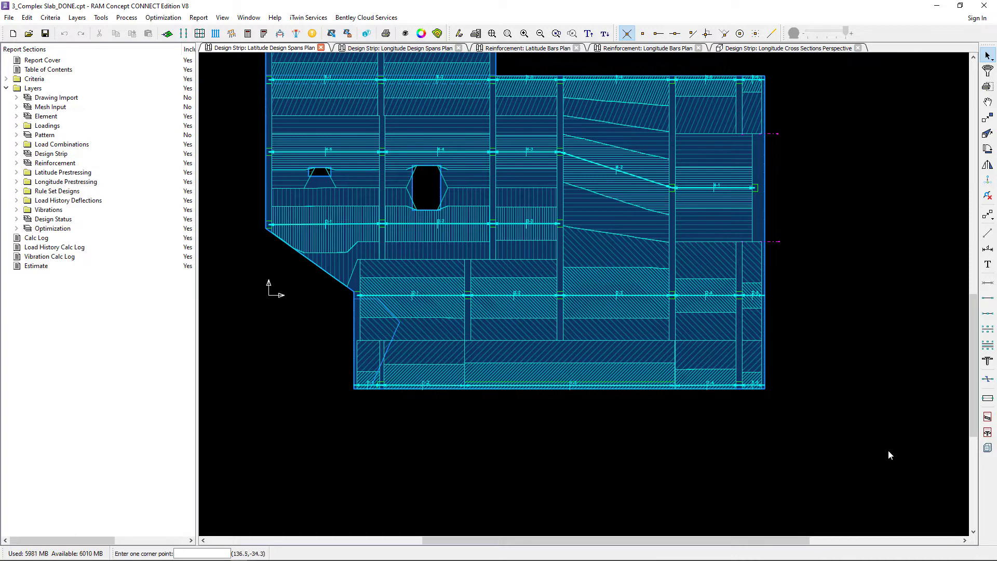
mouse_move(901, 452)
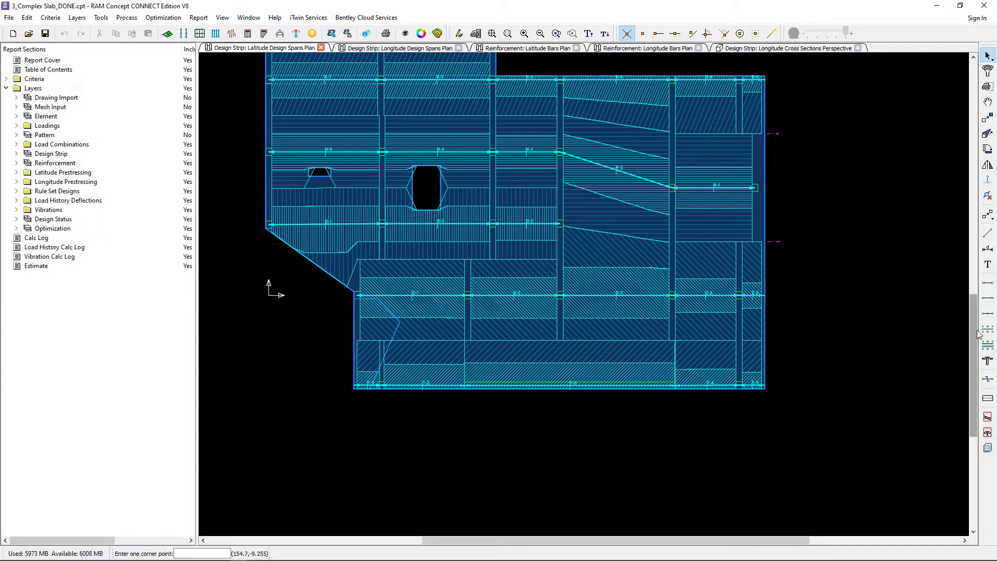
mouse_move(986, 355)
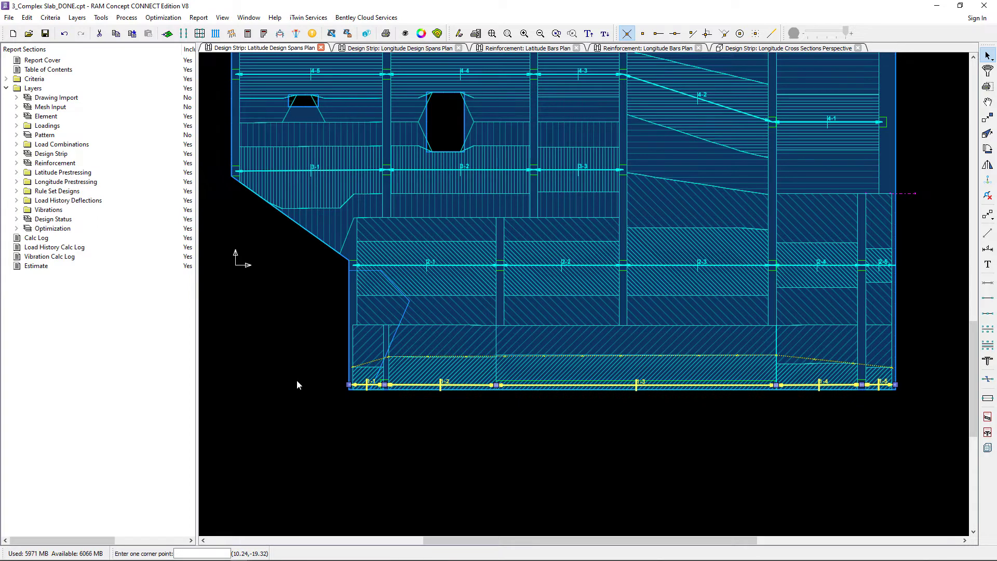
- Set Column Strip Width Calc to Manual for the five bottom span segments
right_click(300, 384)
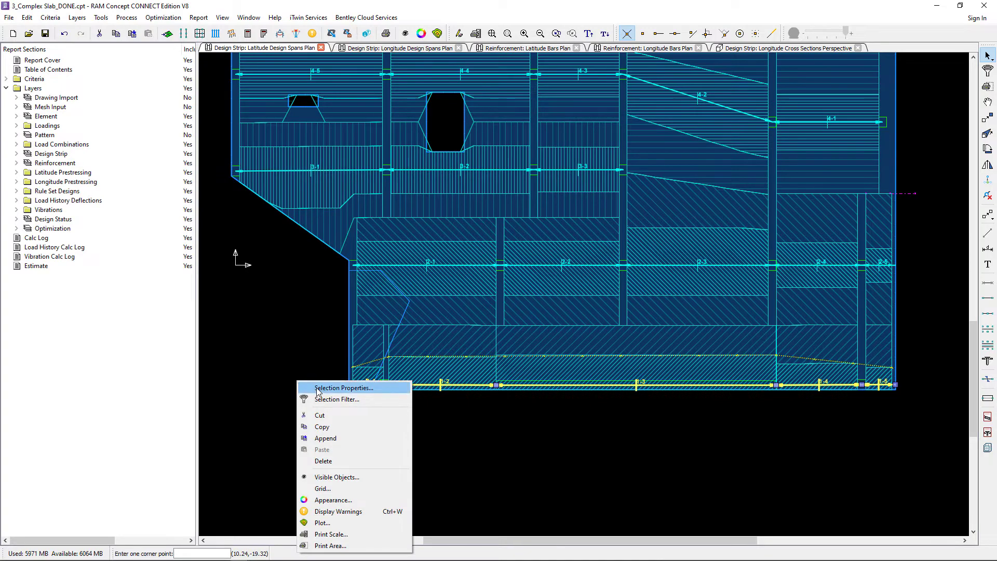
left_click(343, 387)
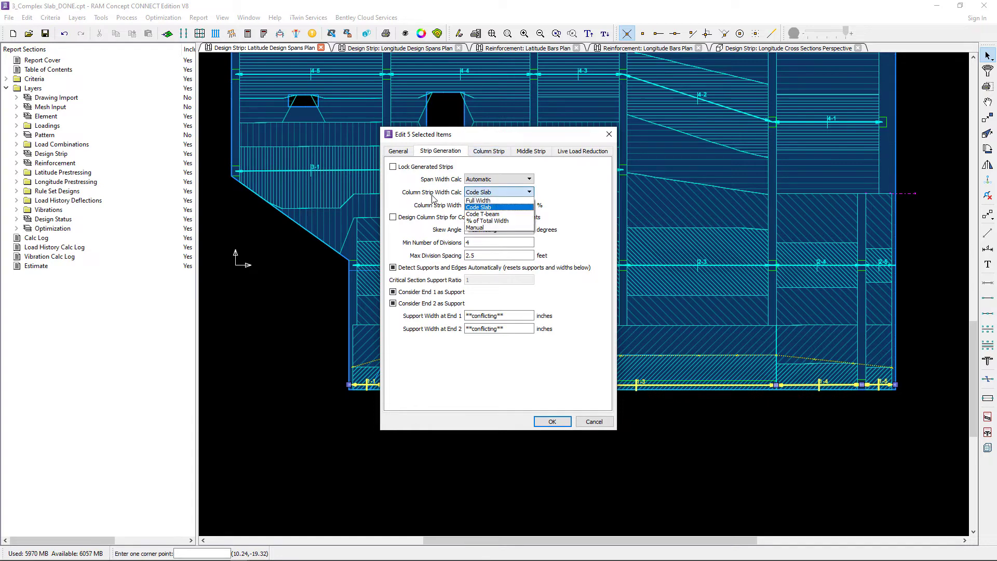
mouse_move(447, 196)
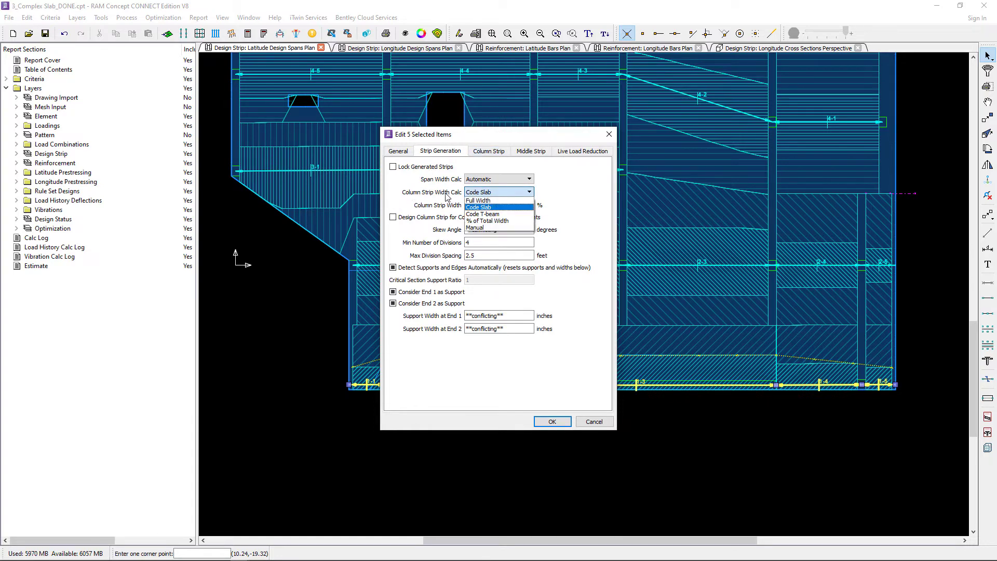
mouse_move(488, 221)
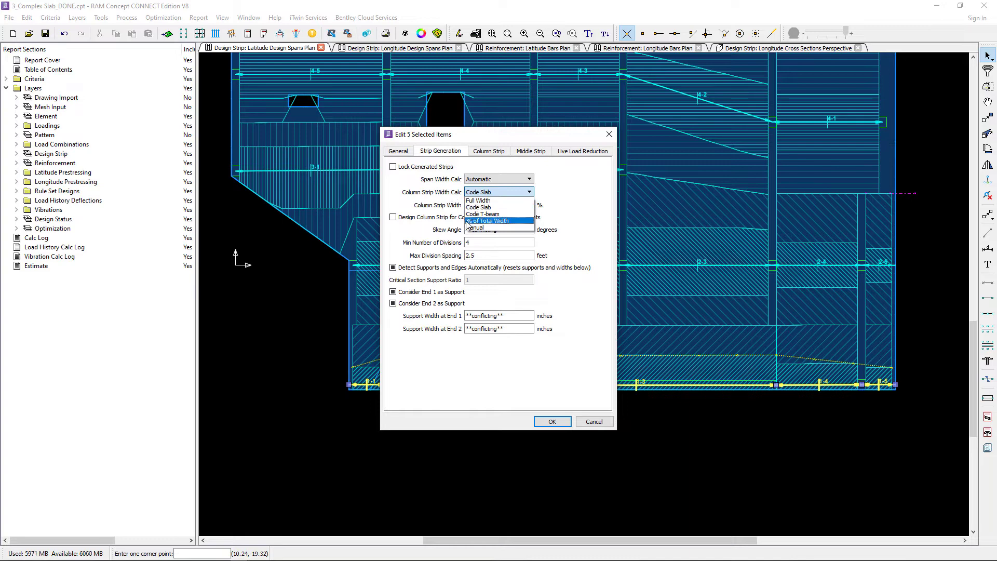
left_click(482, 227)
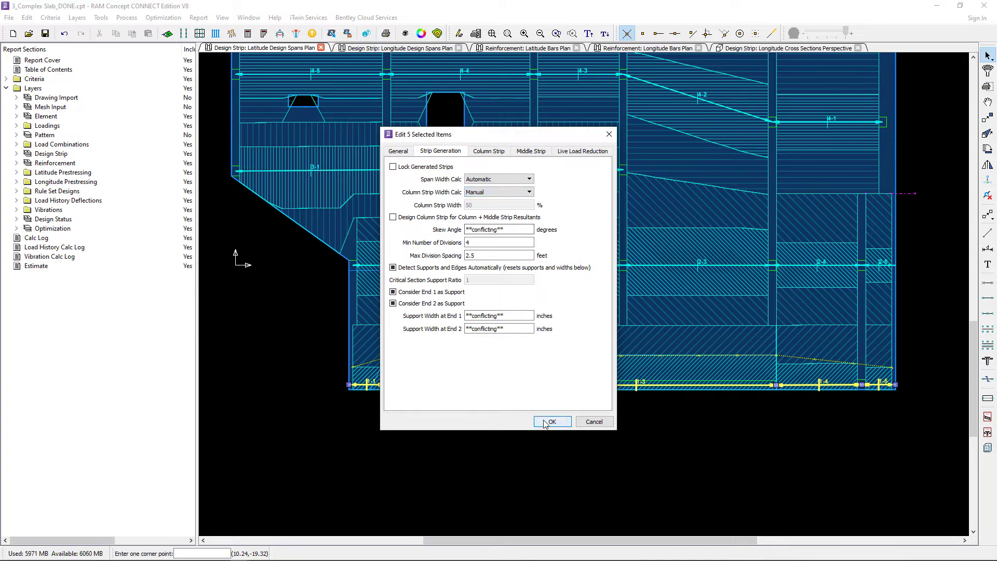
left_click(549, 422)
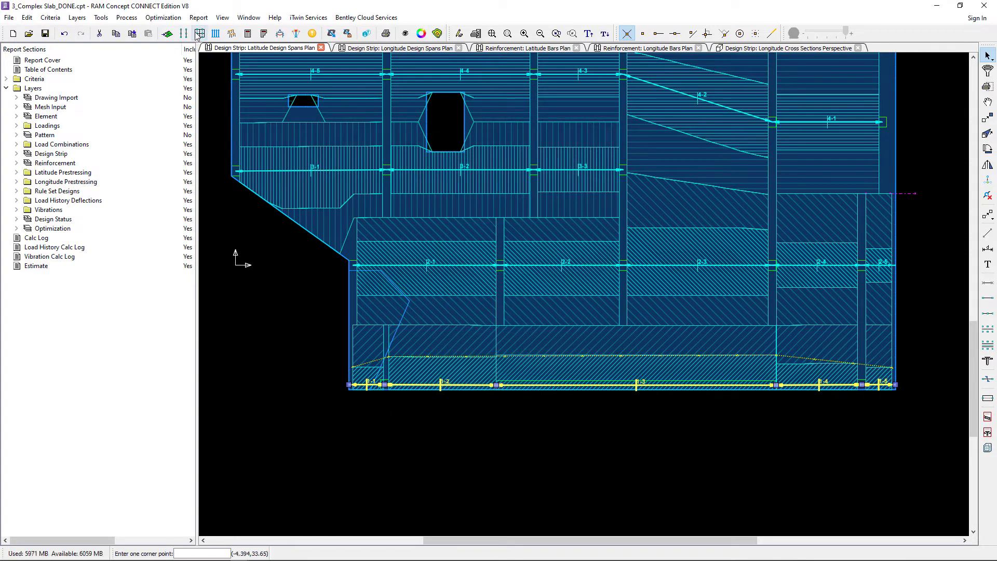
left_click(198, 33)
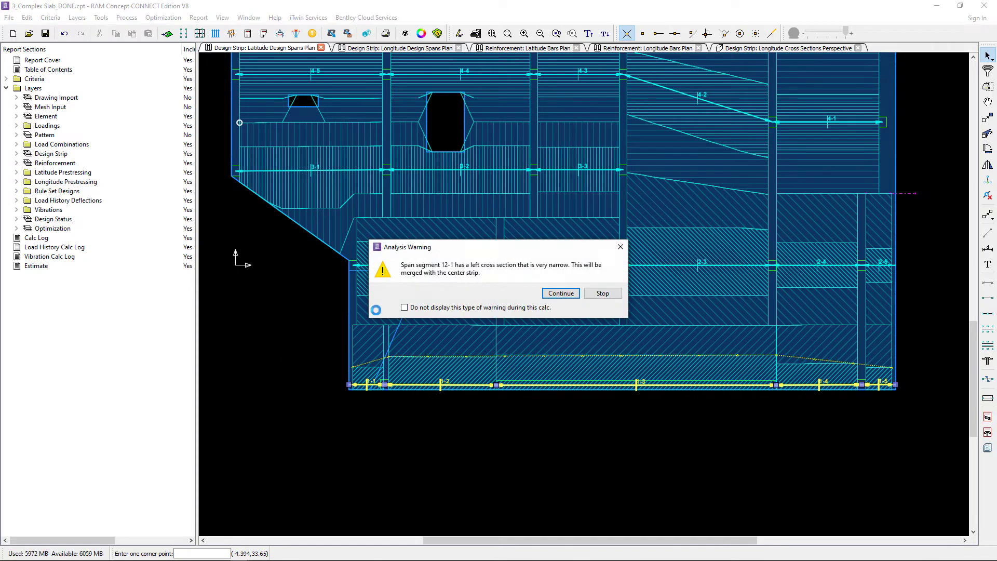
left_click(404, 307)
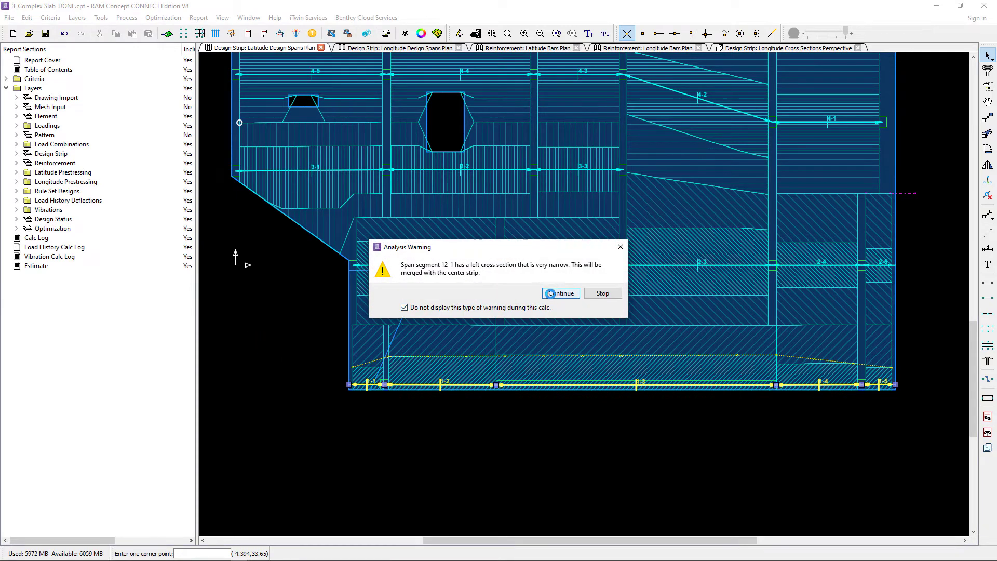
left_click(560, 293)
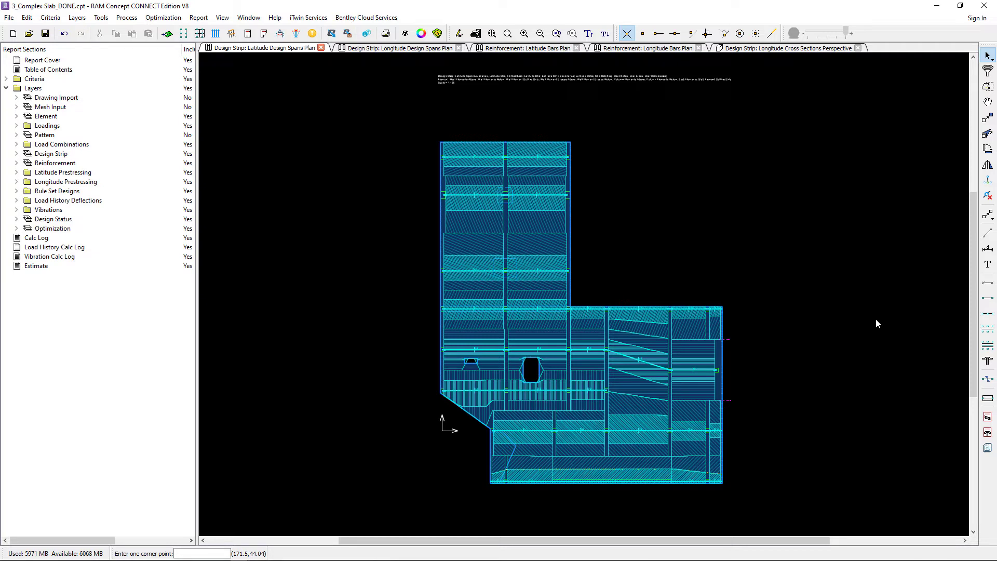
mouse_move(688, 341)
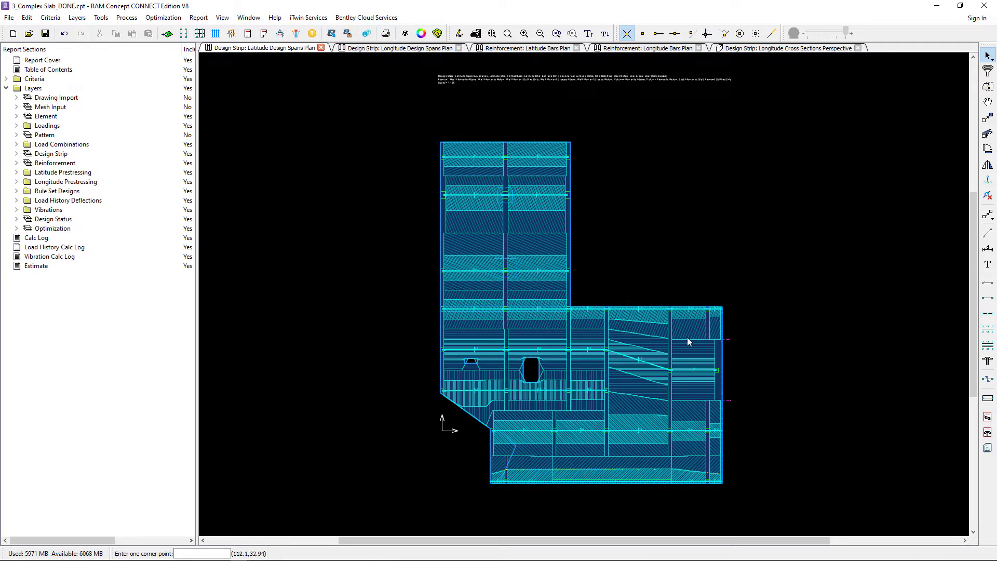
mouse_move(691, 336)
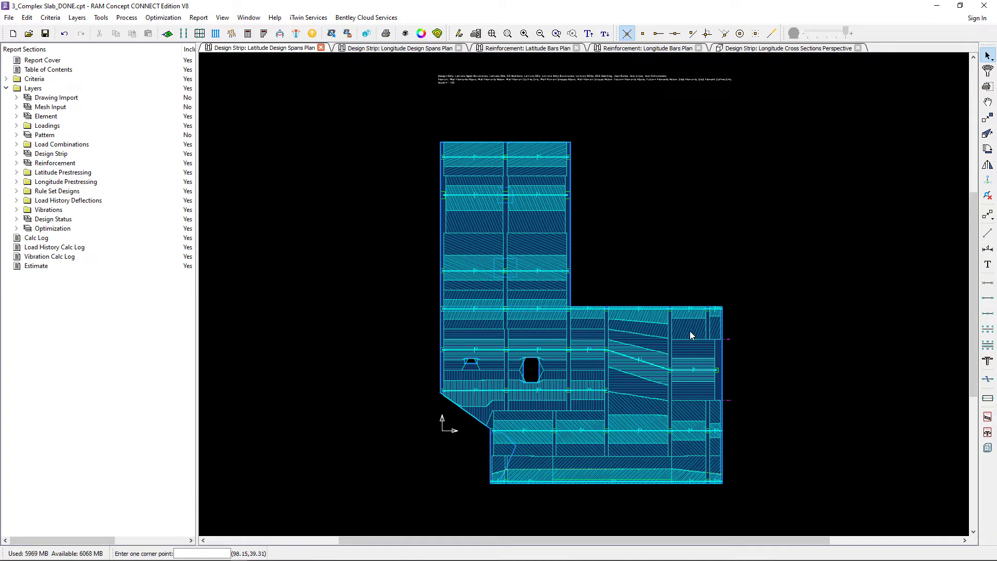
mouse_move(646, 382)
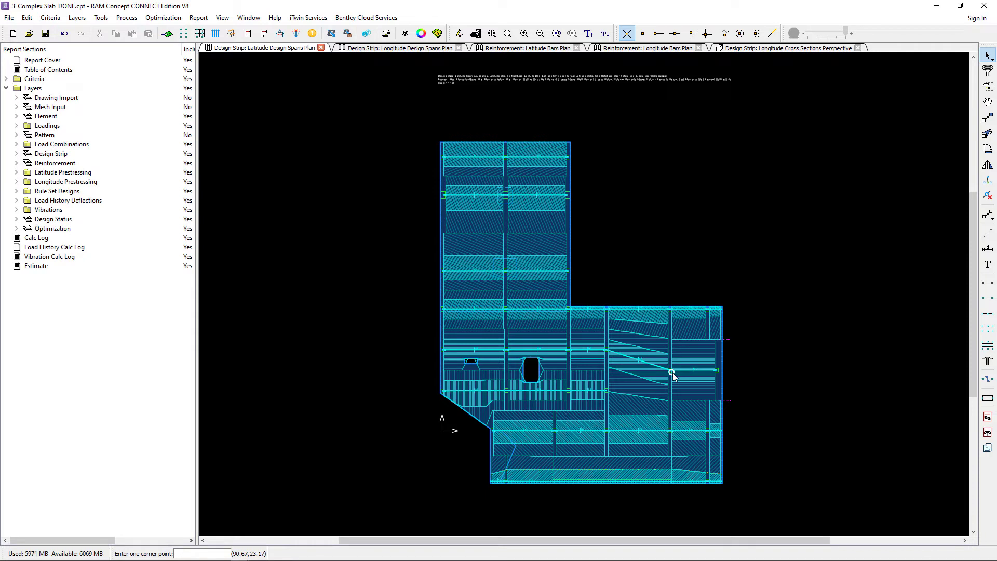
mouse_move(702, 370)
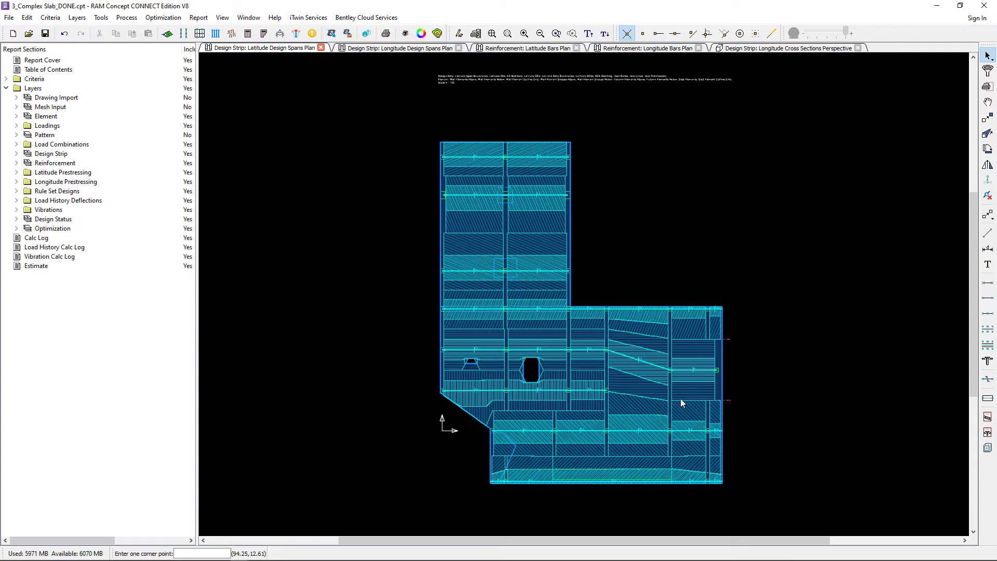
mouse_move(700, 391)
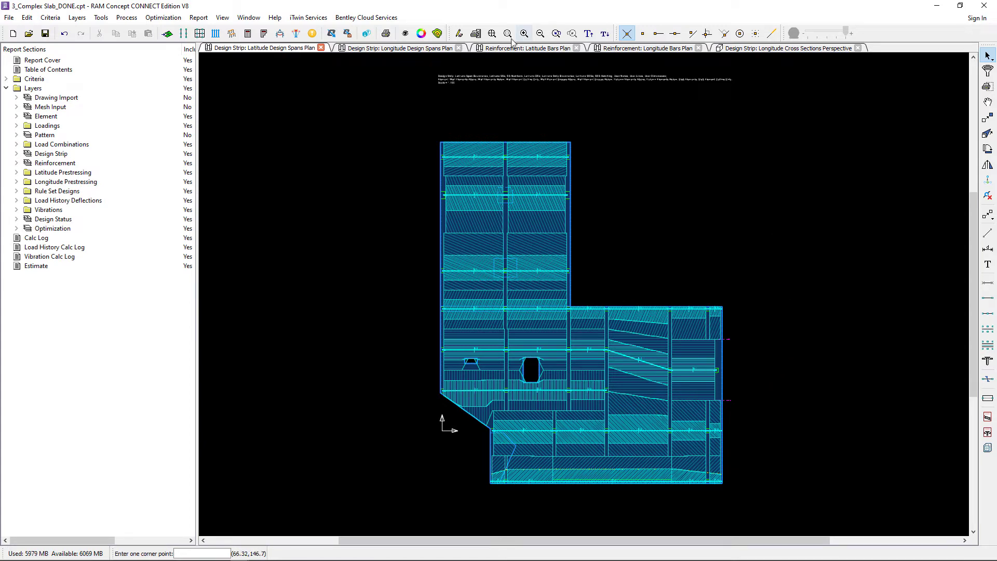
- Show the longitude design spans plan and place a strip boundary point on the upper wing
left_click(399, 47)
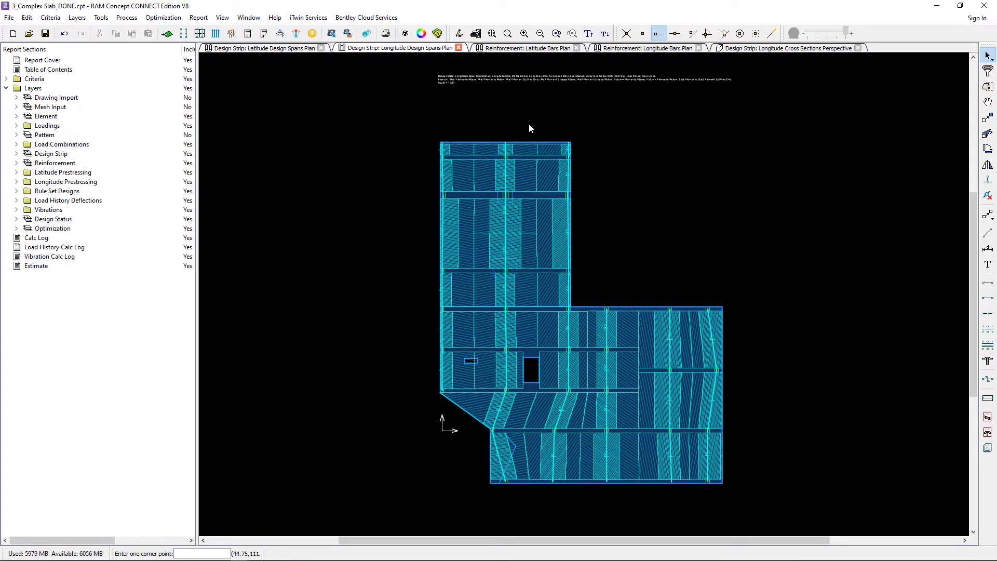
mouse_move(501, 189)
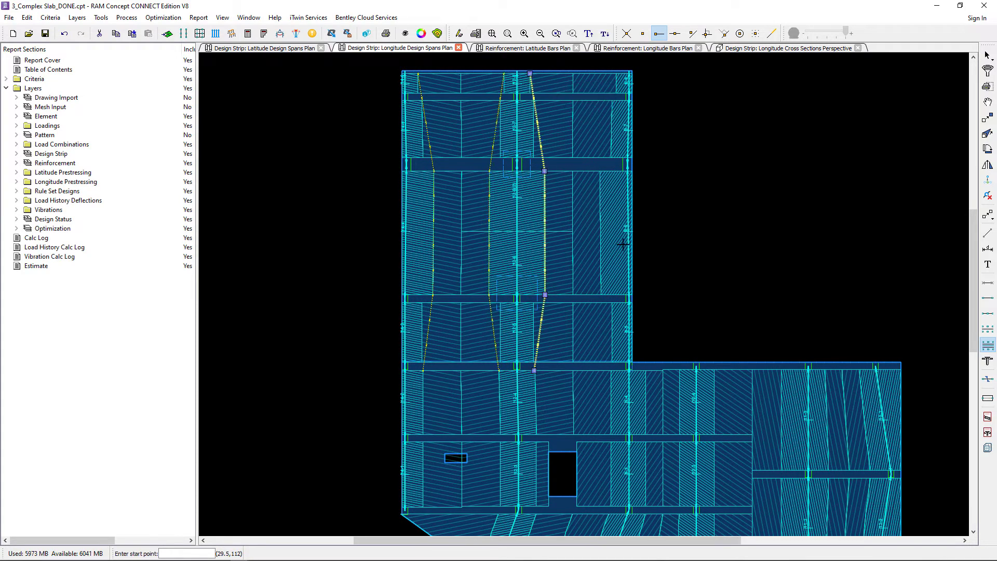
left_click(609, 370)
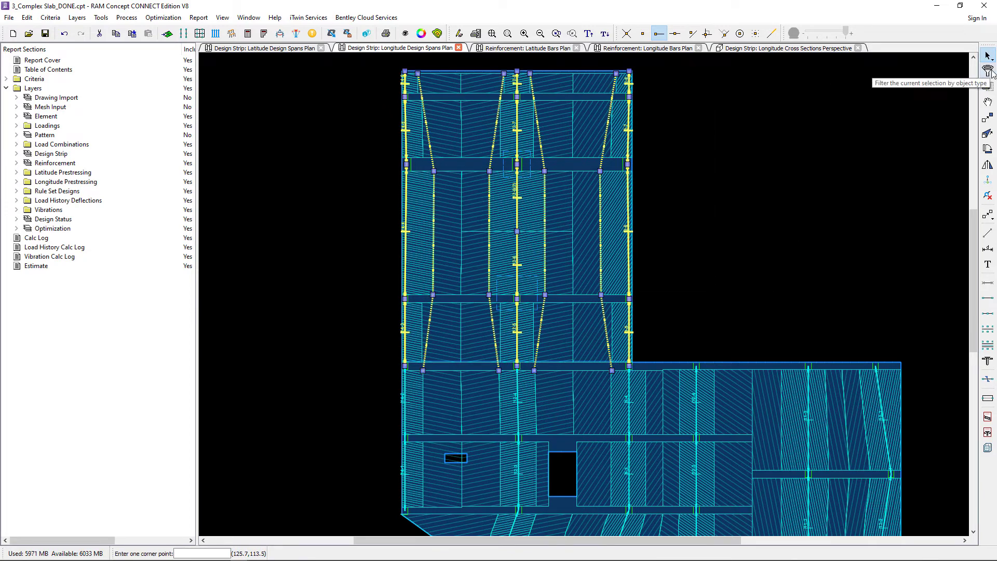
- Filter the selection to span segments and set their column strip width calculation to Manual
left_click(987, 56)
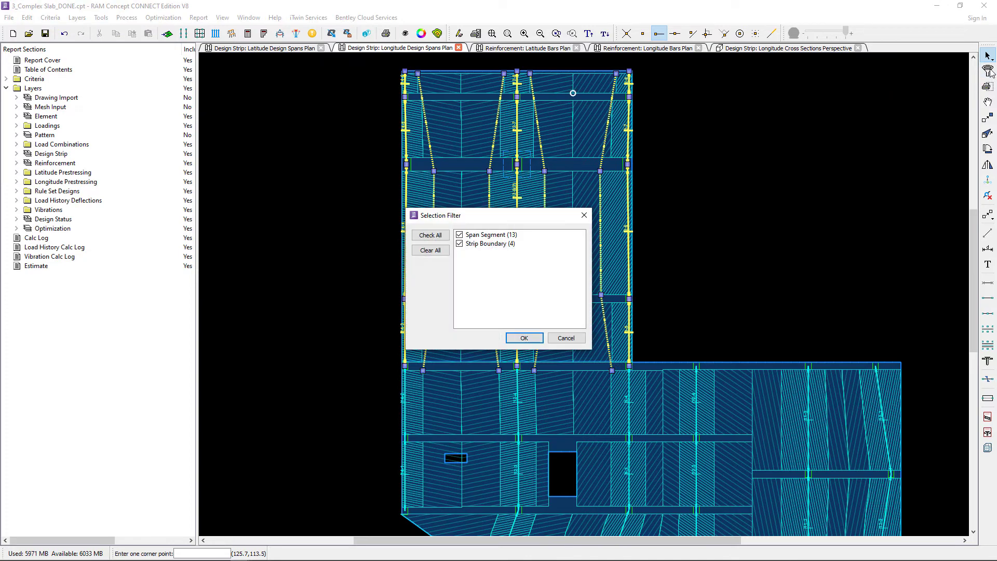
left_click(459, 243)
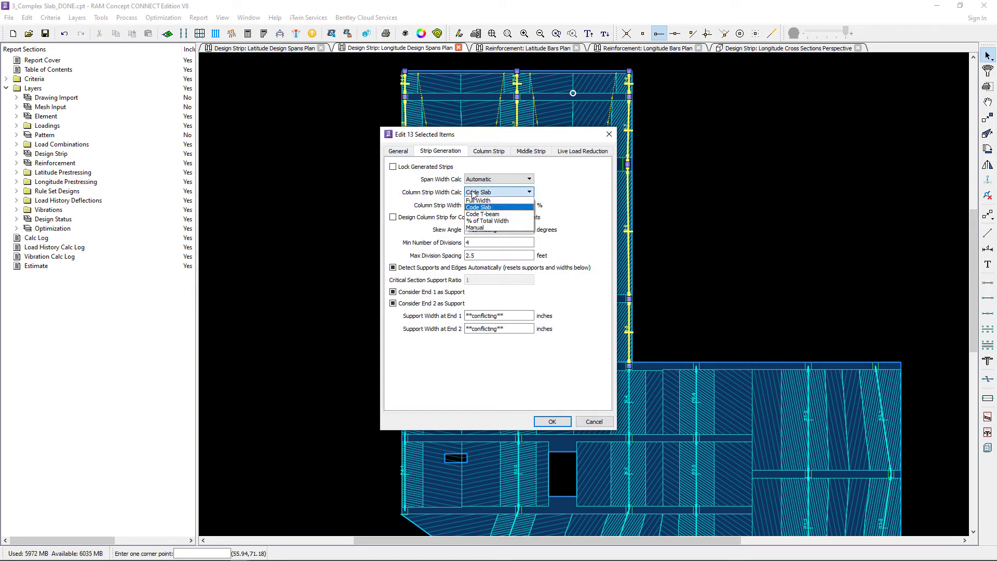
left_click(488, 227)
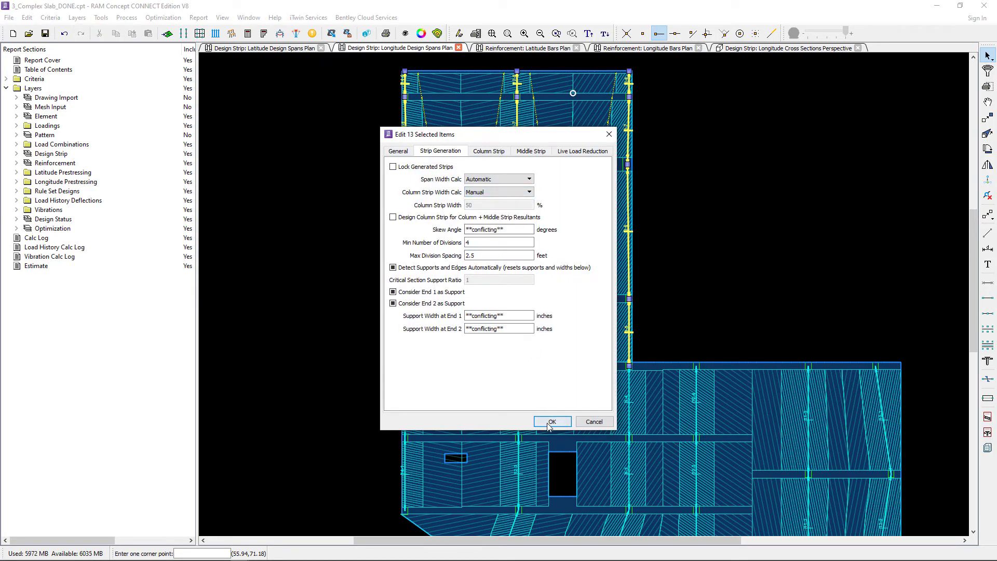
left_click(551, 422)
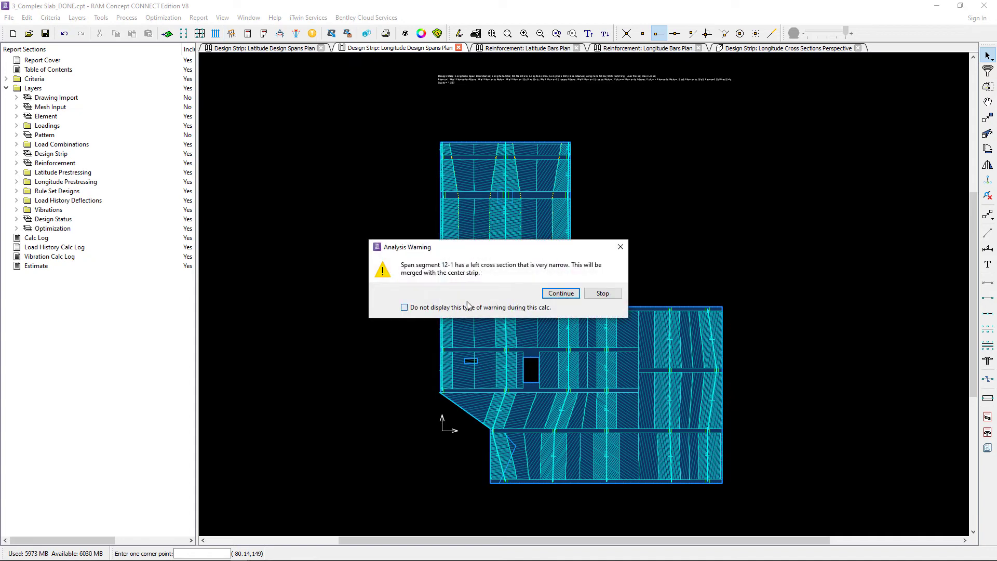
- Dismiss the narrow cross section and small shear core warnings during recalculation
left_click(560, 293)
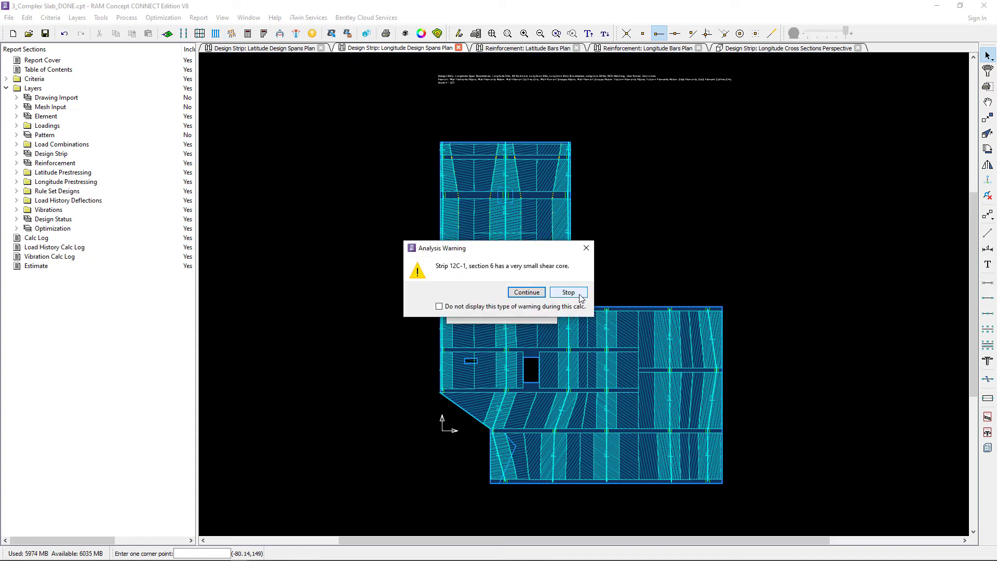
left_click(525, 292)
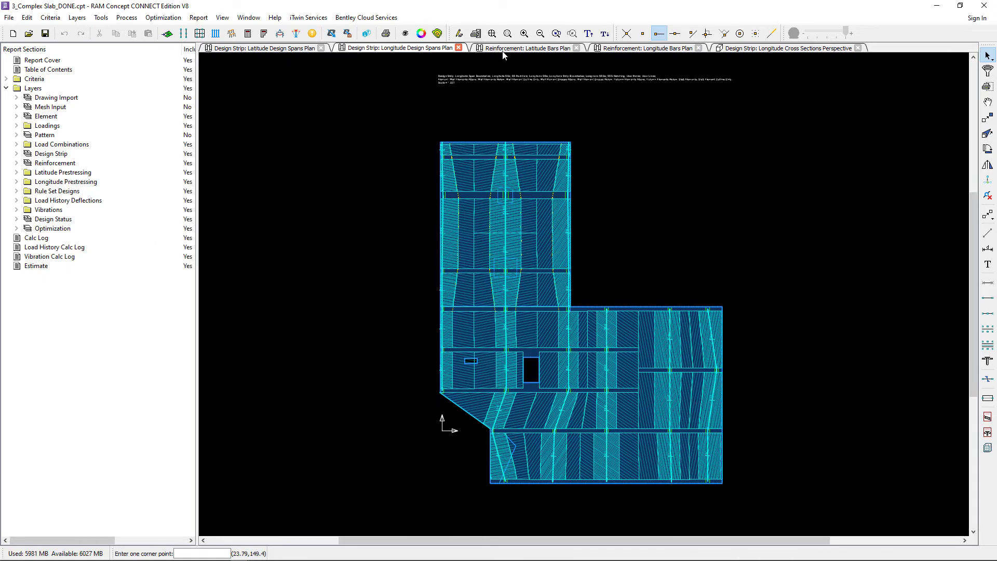
- Show the latitude reinforcement bars plan and scroll to the lower slab
left_click(524, 48)
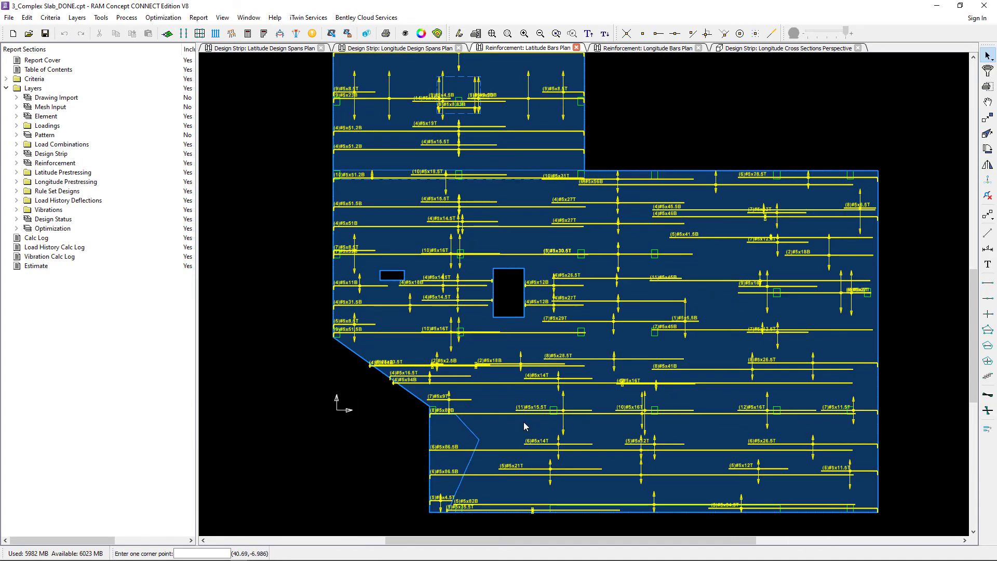
scroll("down", 3)
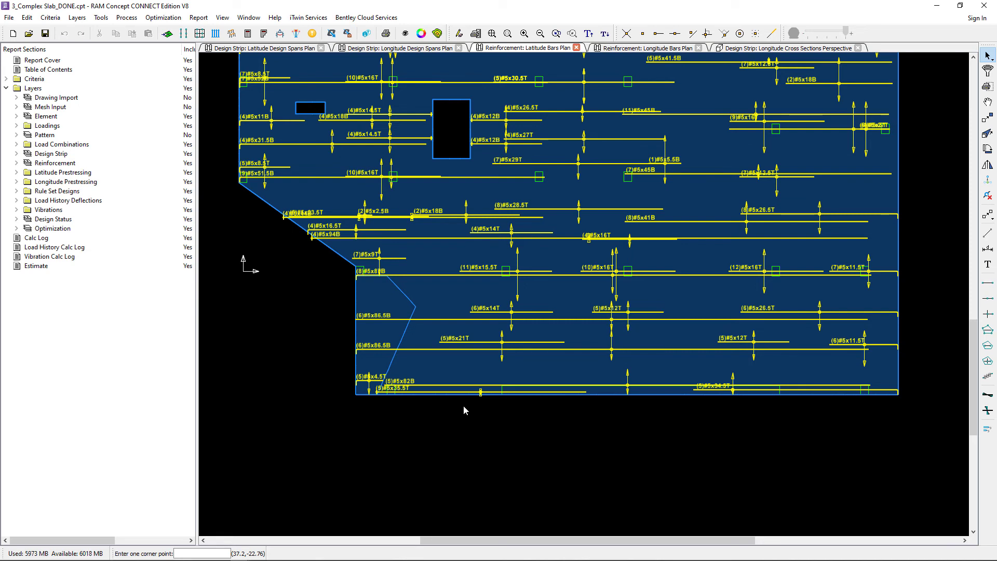
mouse_move(410, 365)
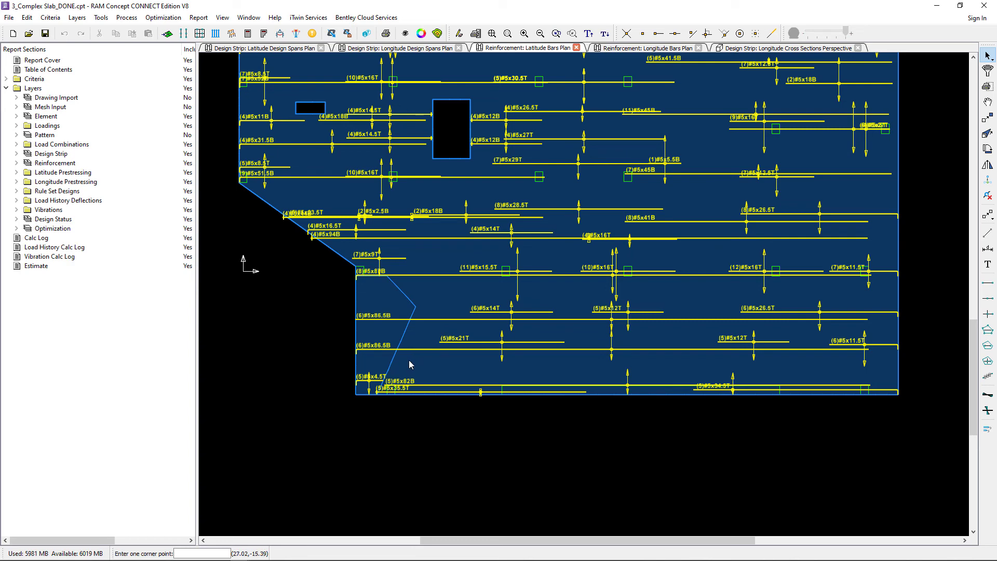